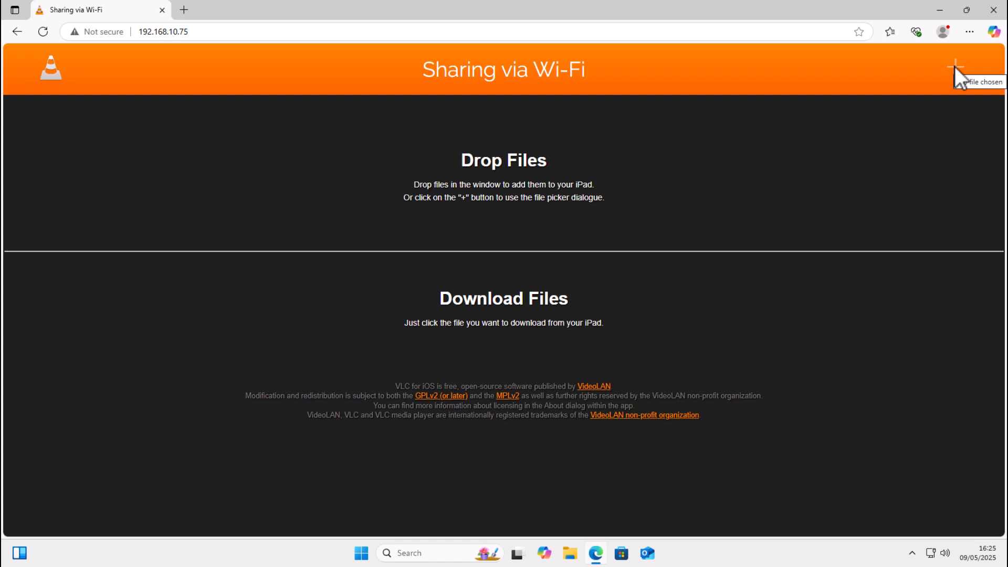
mouse_move(693, 101)
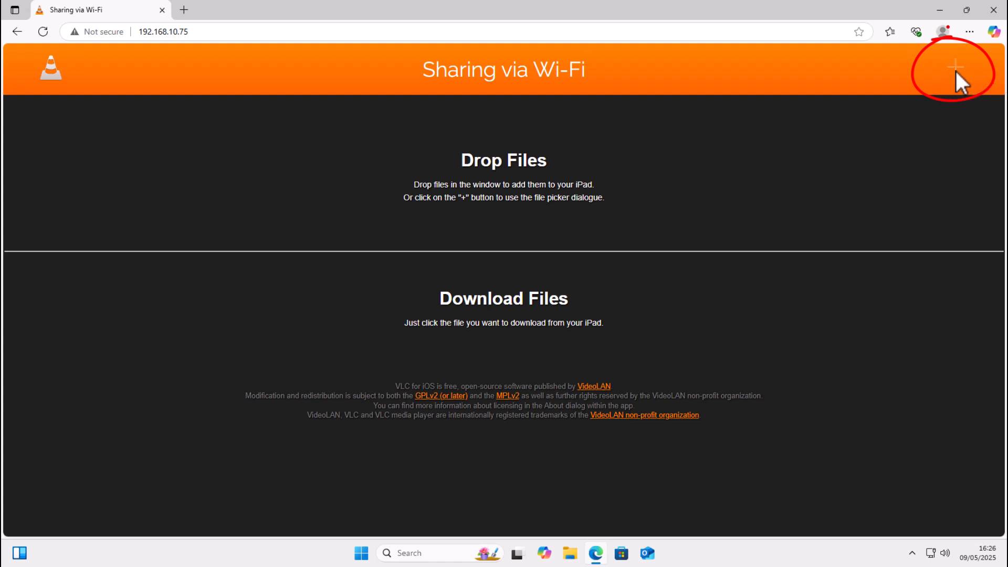
Choose Ofah Series 6 Episode 1 from the Videos folder and upload it to the iPad.
click(955, 67)
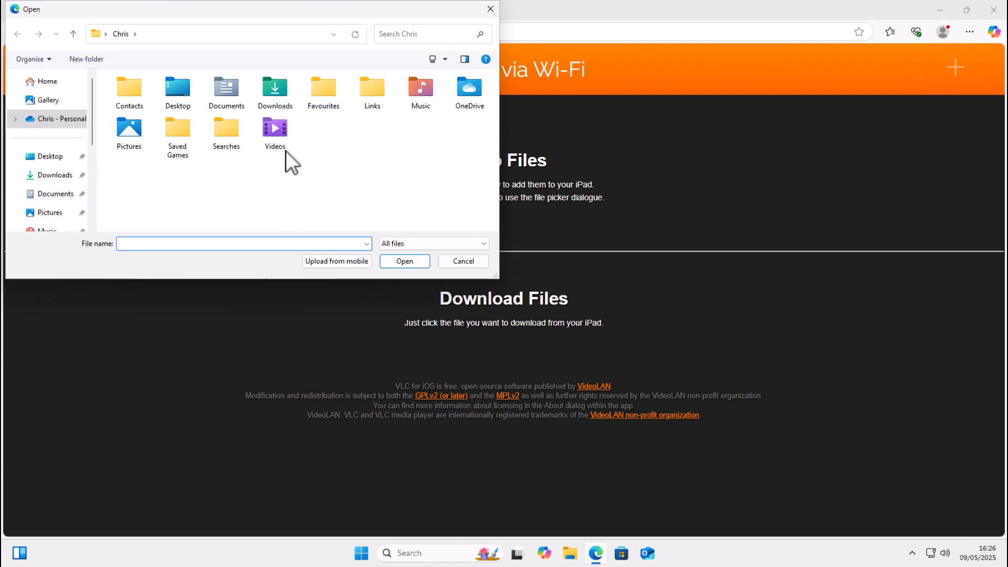
double_click(275, 126)
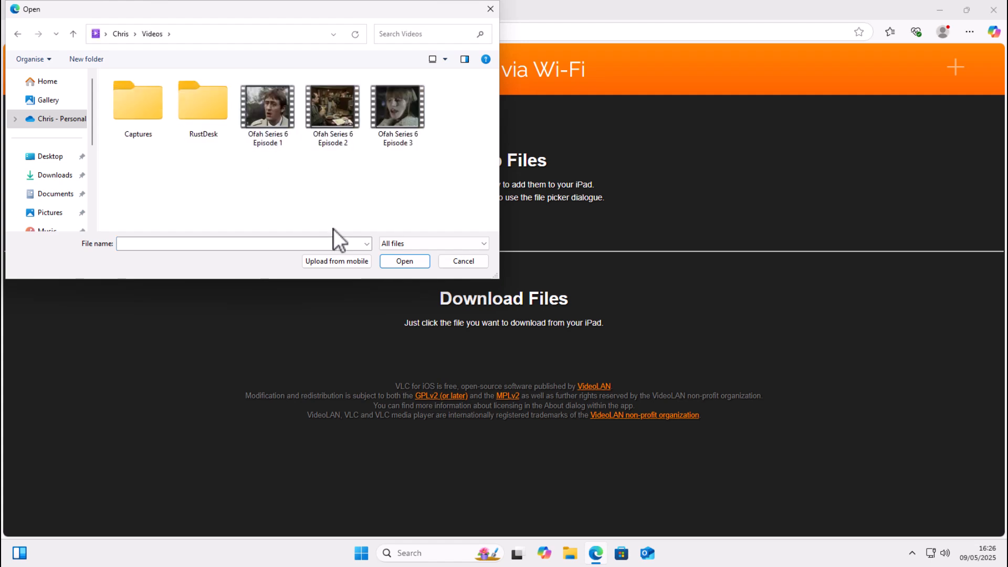
mouse_move(311, 160)
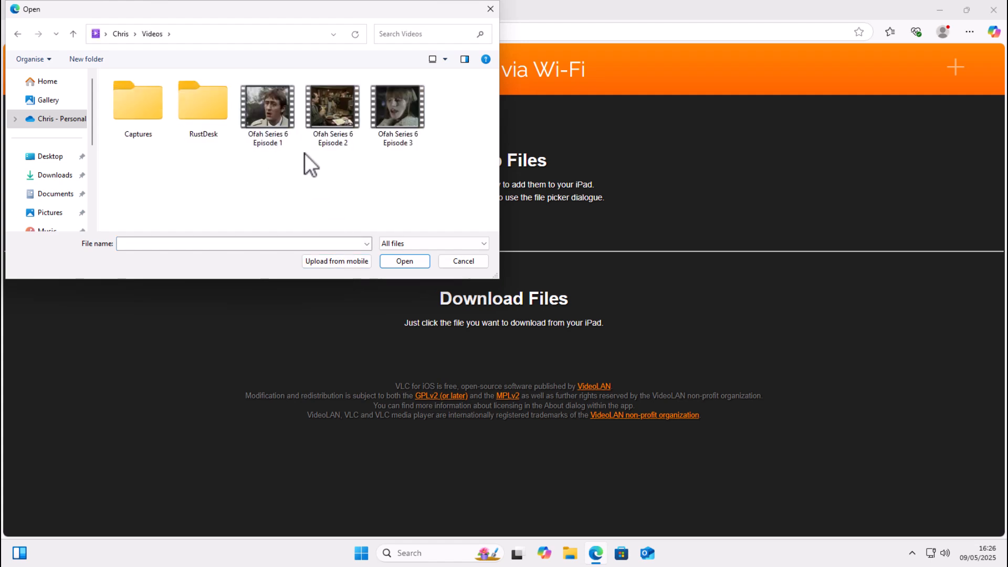
click(267, 106)
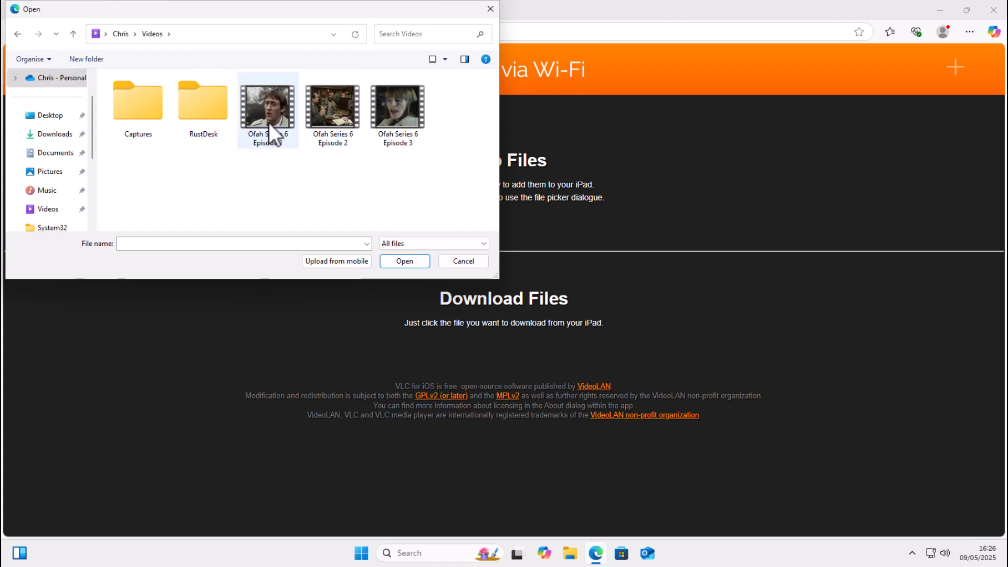
click(404, 261)
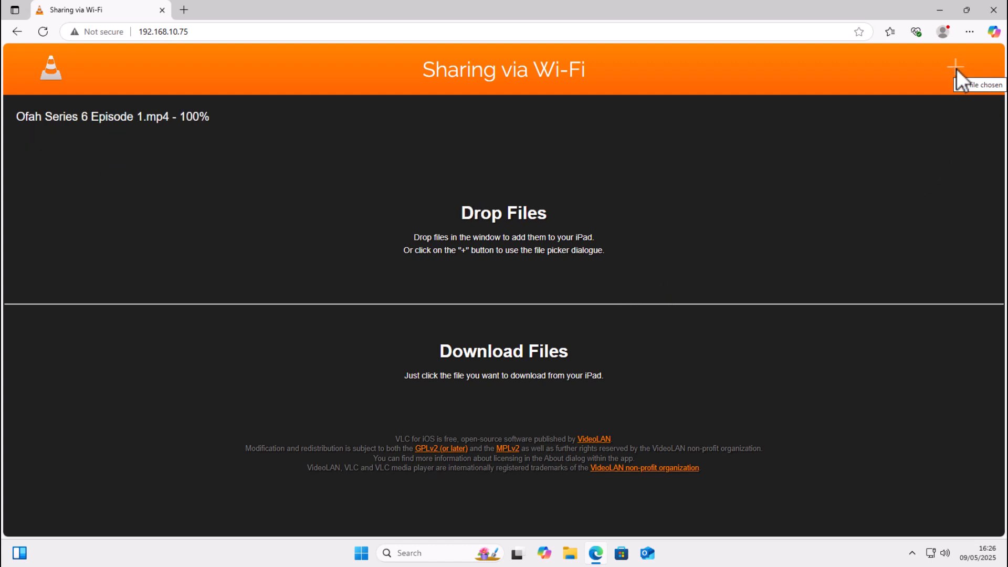
mouse_move(217, 140)
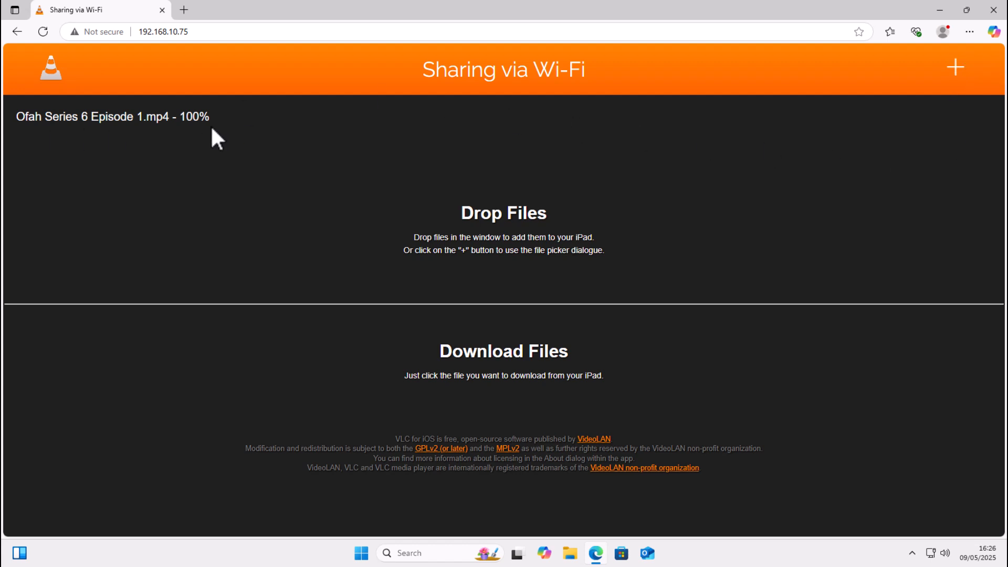
mouse_move(957, 67)
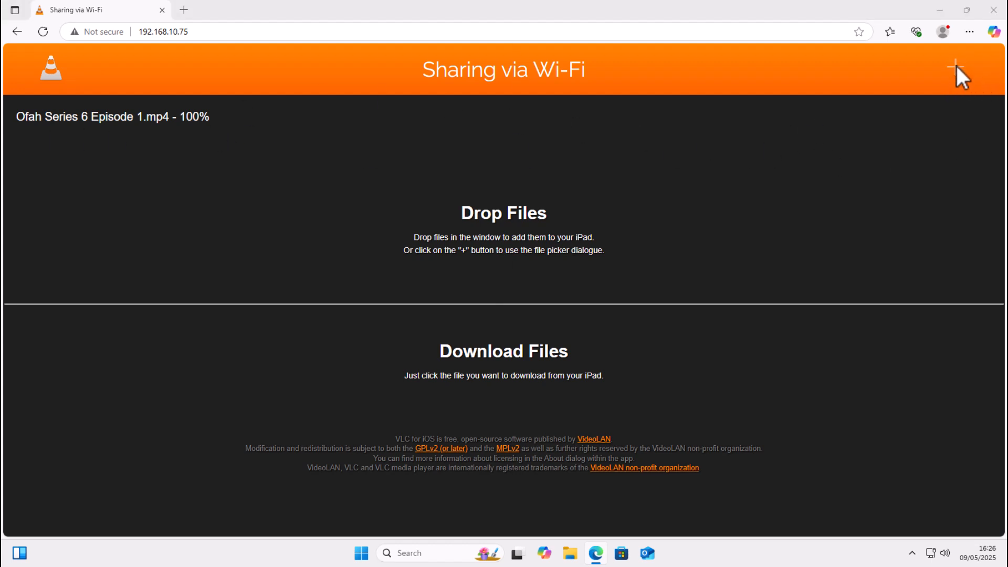
Upload Ofah Series 6 Episode 2 and Episode 3 to the iPad as well.
click(955, 67)
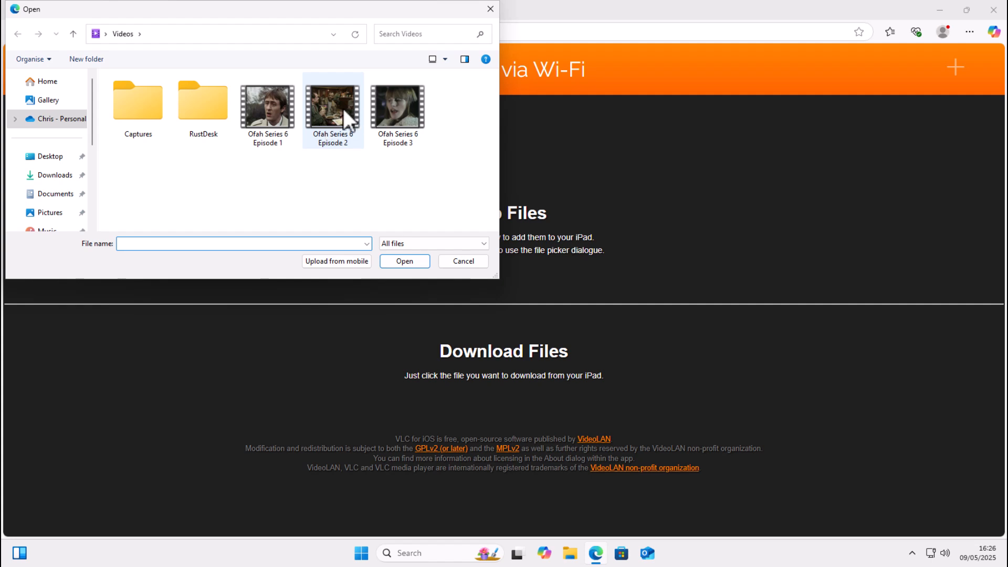
click(403, 261)
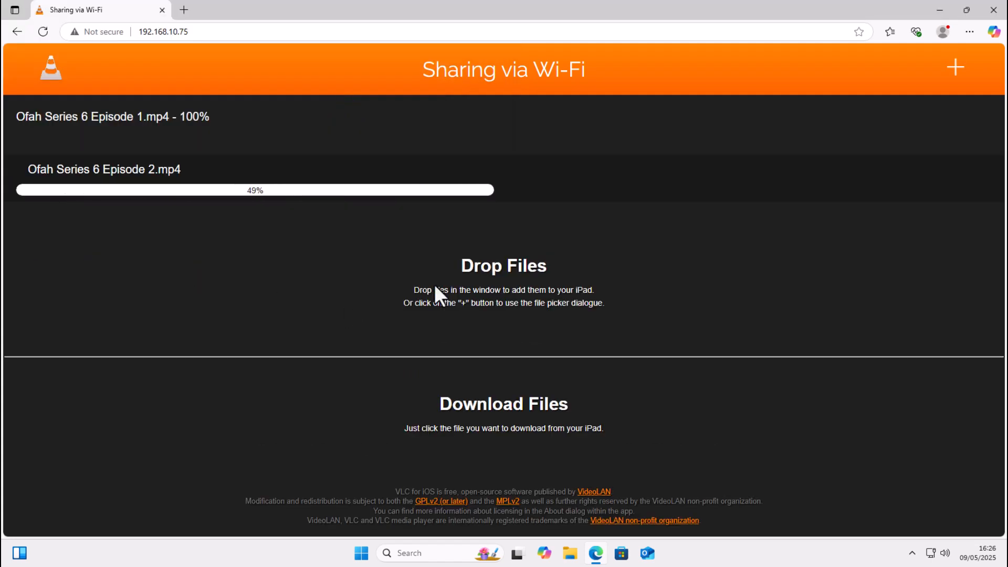
click(954, 66)
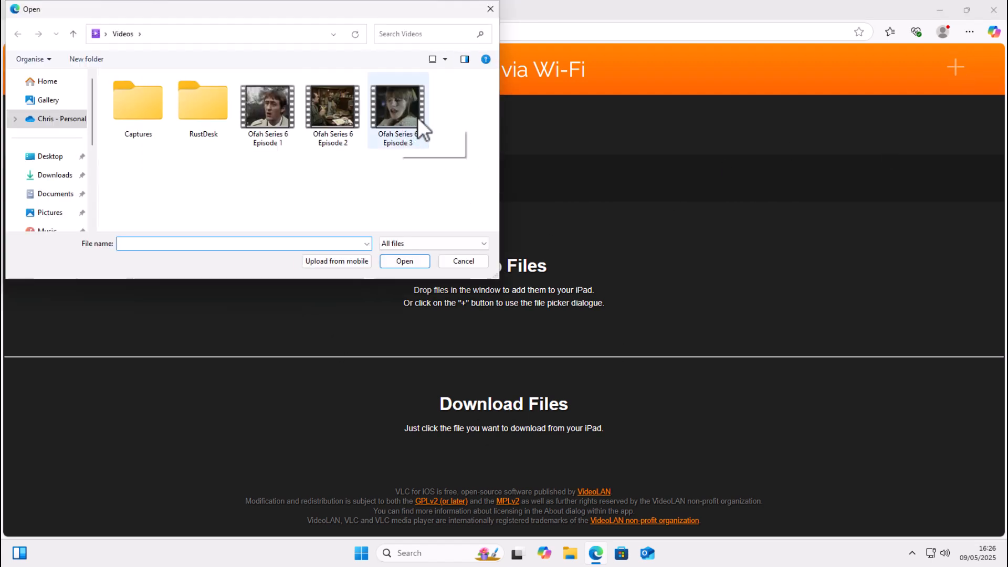
click(405, 261)
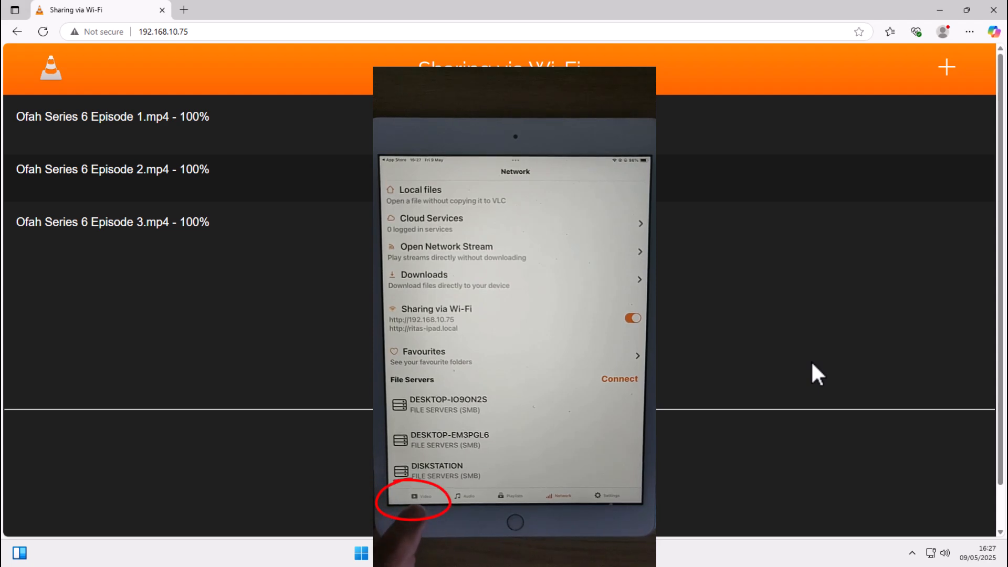
Show the Episode 1 options menu in the Ofah Series 6 collection on the iPad.
click(422, 496)
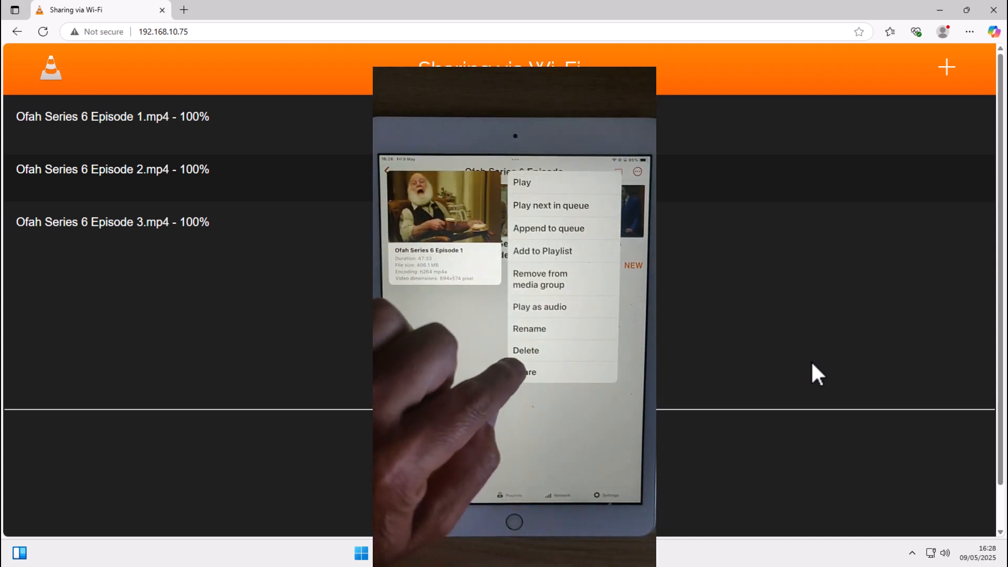
Delete Episode 1 from the iPad library and confirm the deletion.
click(525, 350)
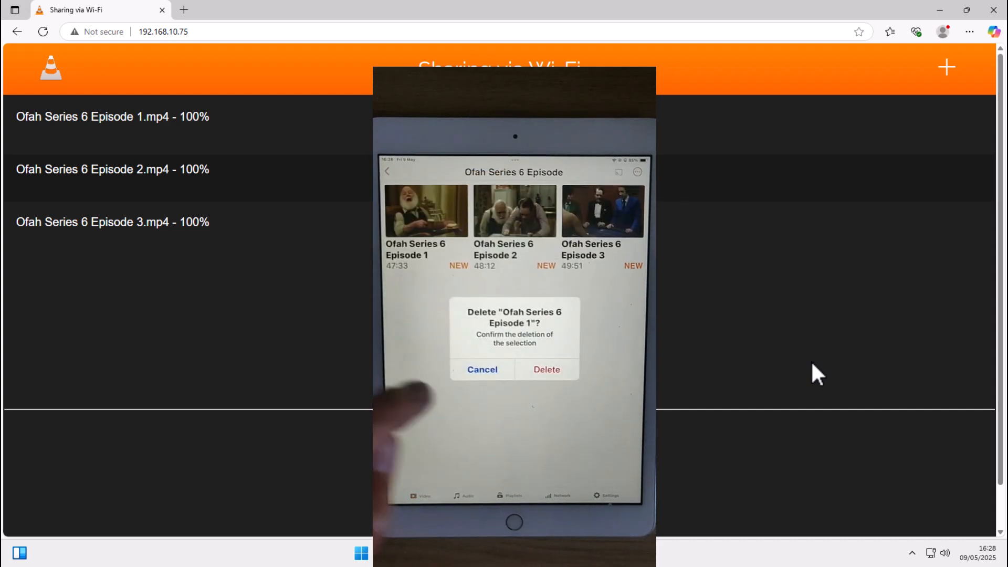
click(546, 369)
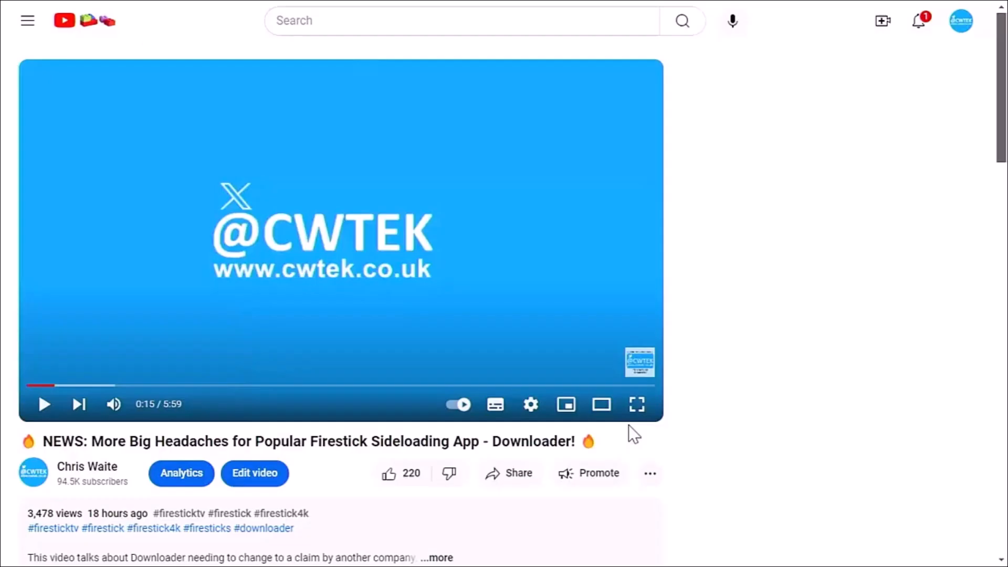
click(650, 473)
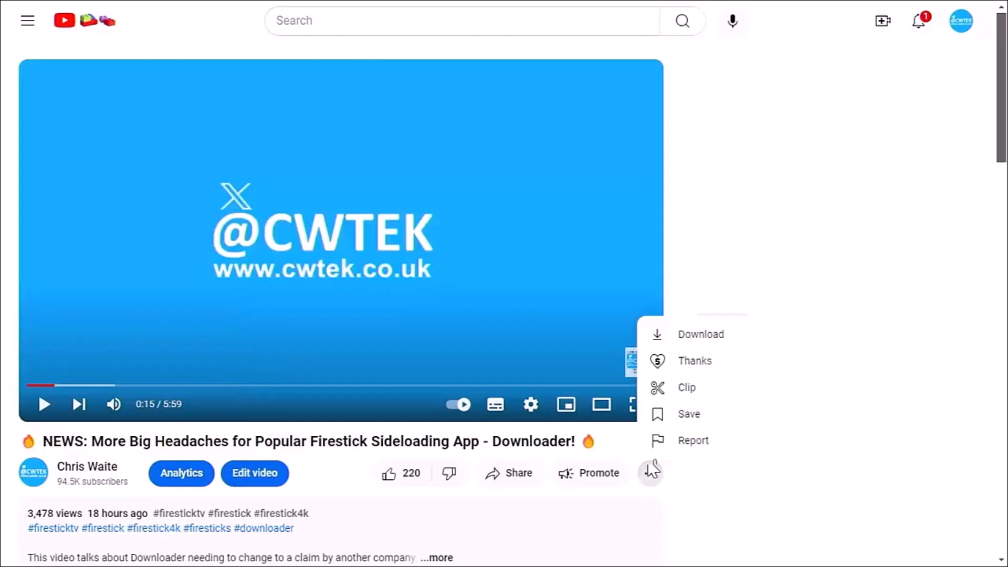
click(694, 361)
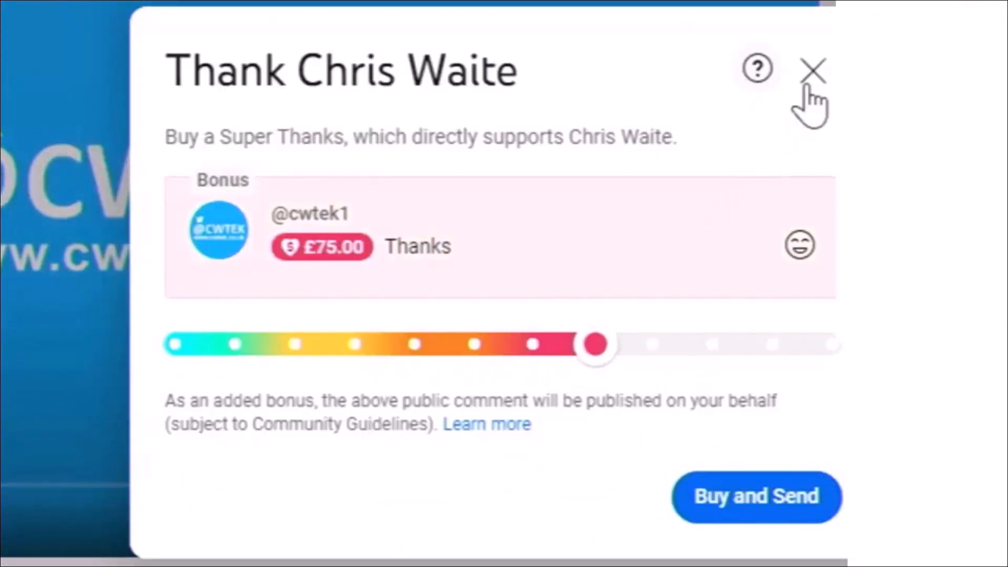
click(813, 69)
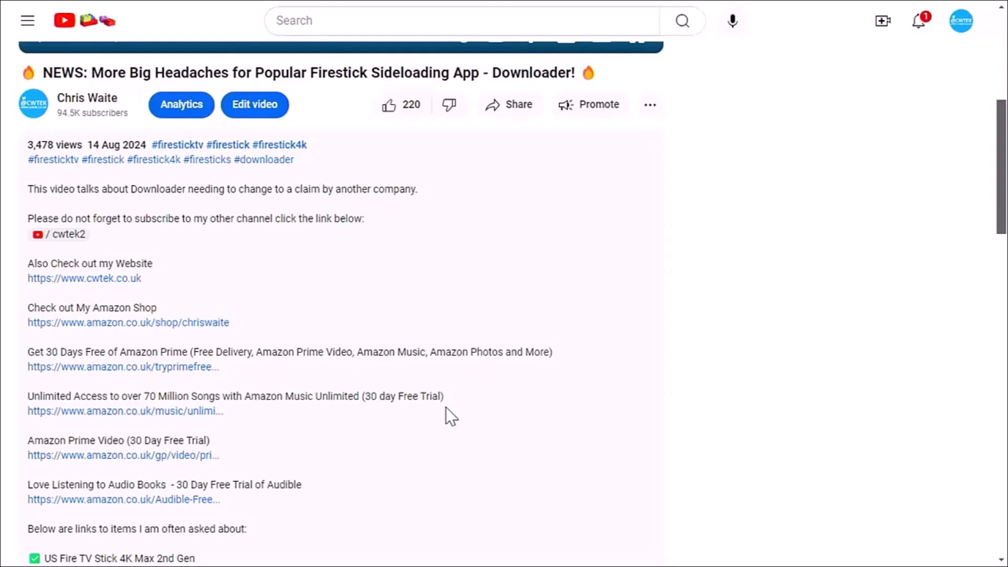
scroll(down, 3)
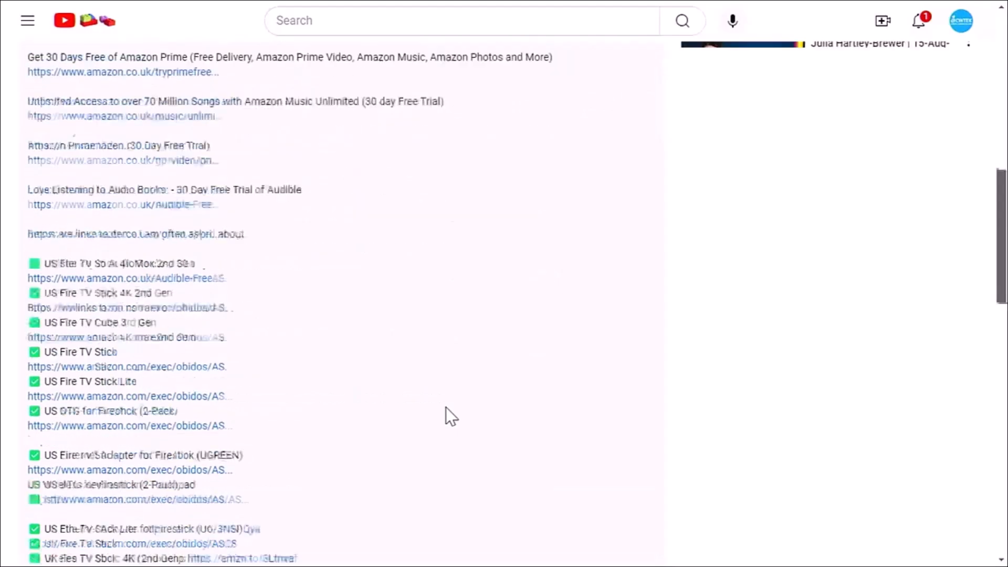
scroll(up, 3)
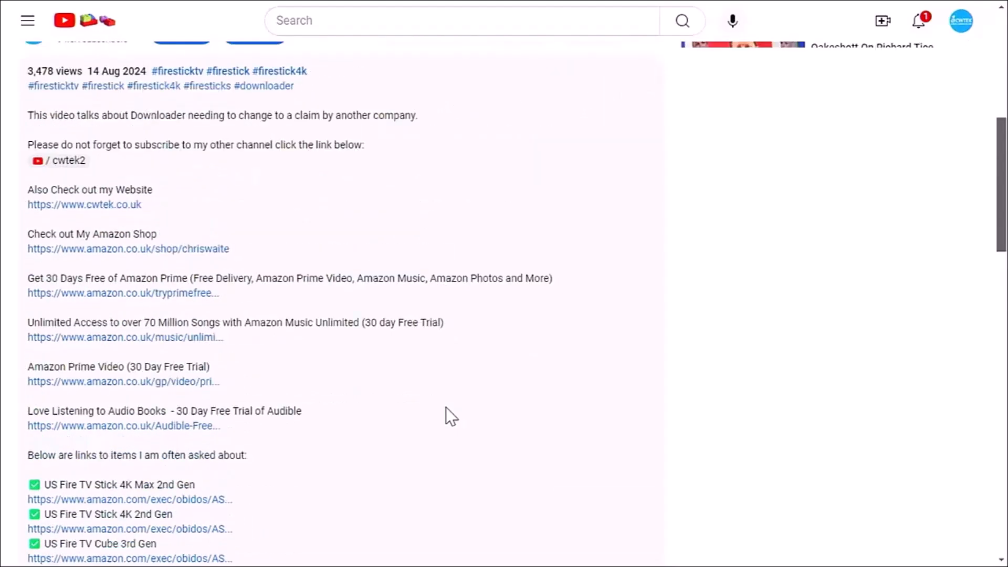
scroll(up, 3)
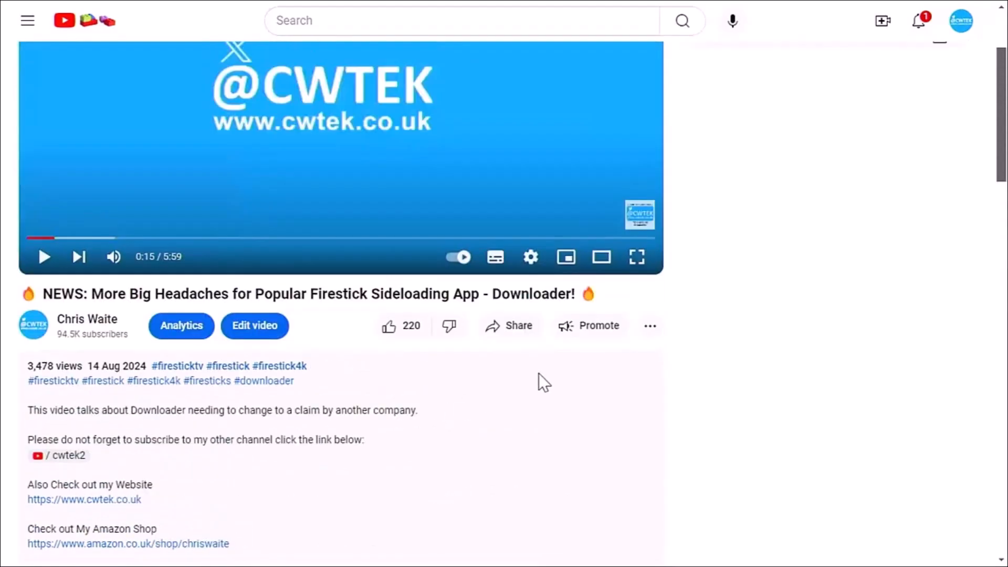
click(650, 326)
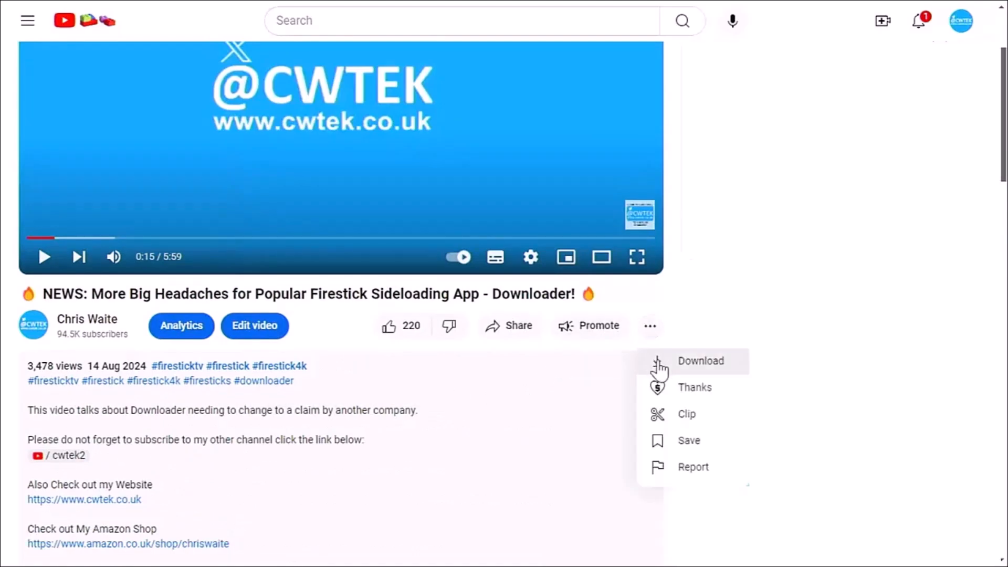
click(694, 387)
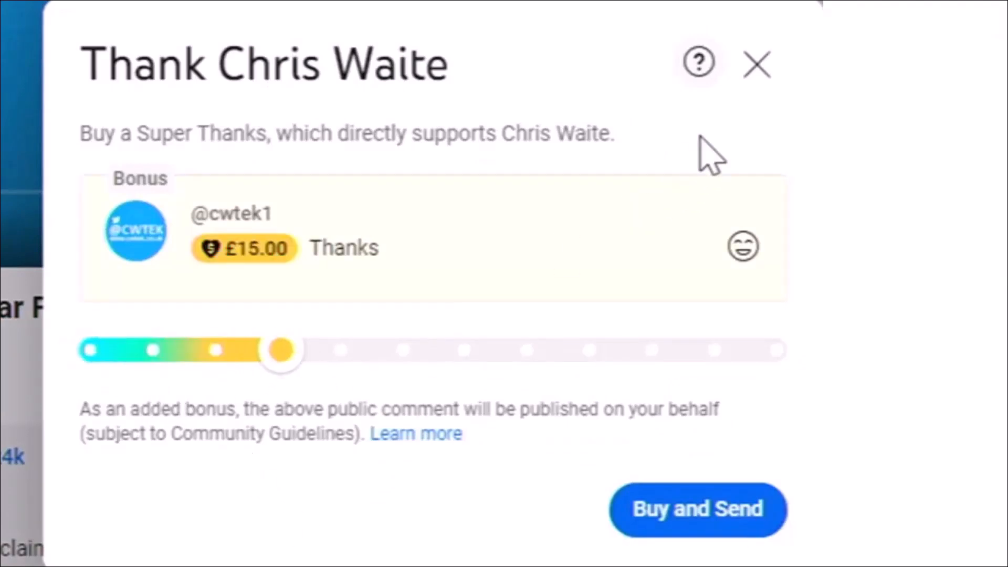
click(755, 64)
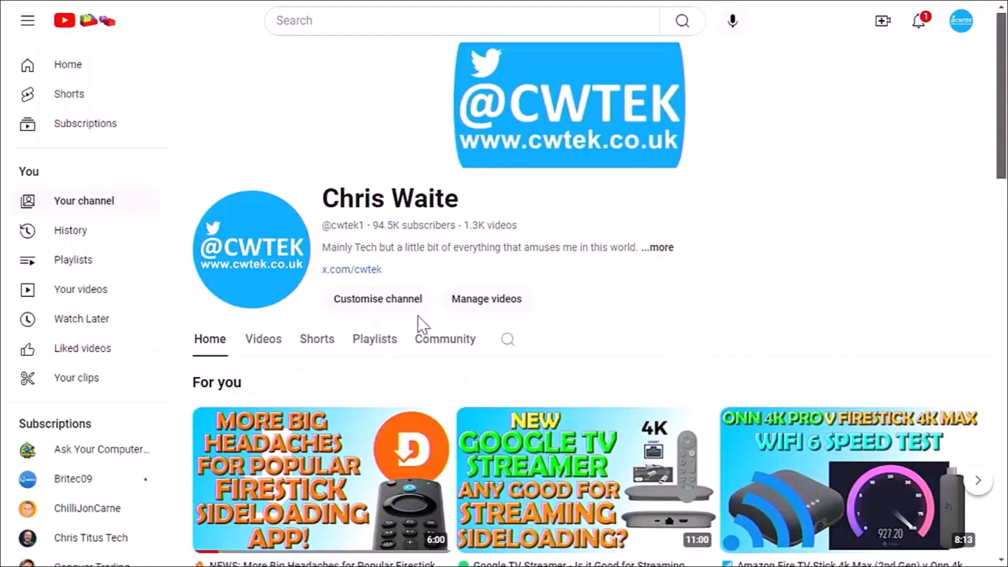
Scroll the channel page and bring up the Share dialog for the Downloader news video.
scroll(down, 3)
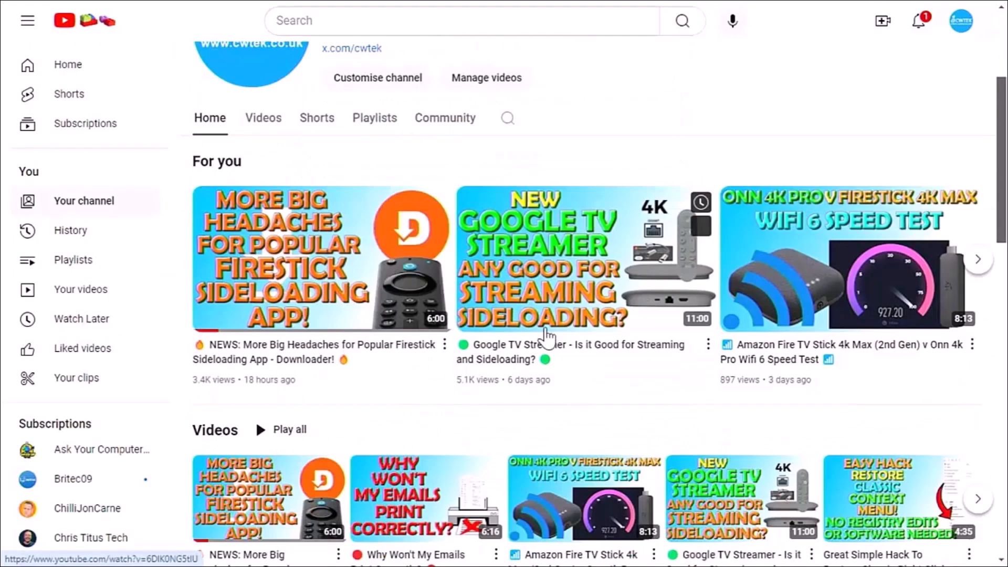
scroll(down, 3)
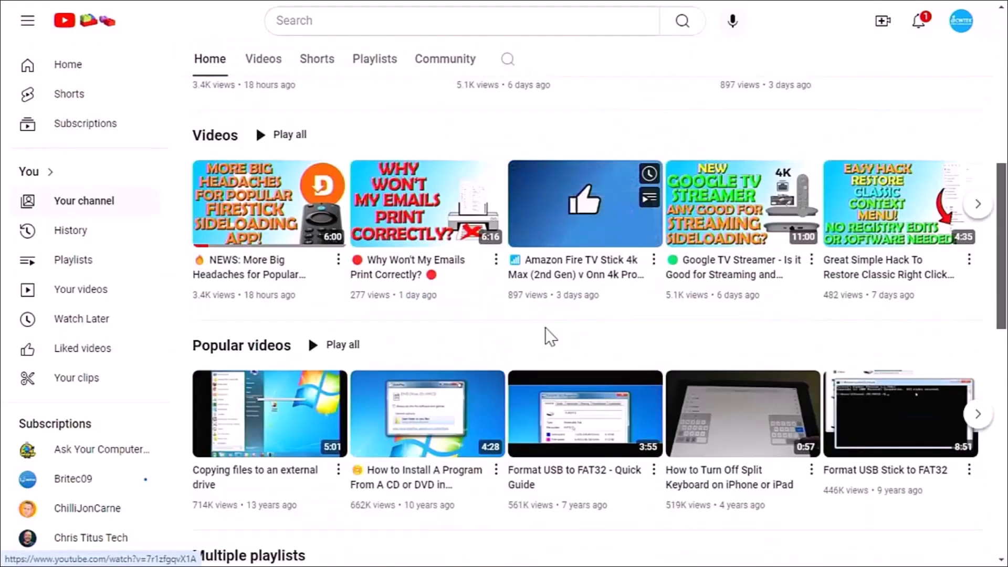
scroll(down, 3)
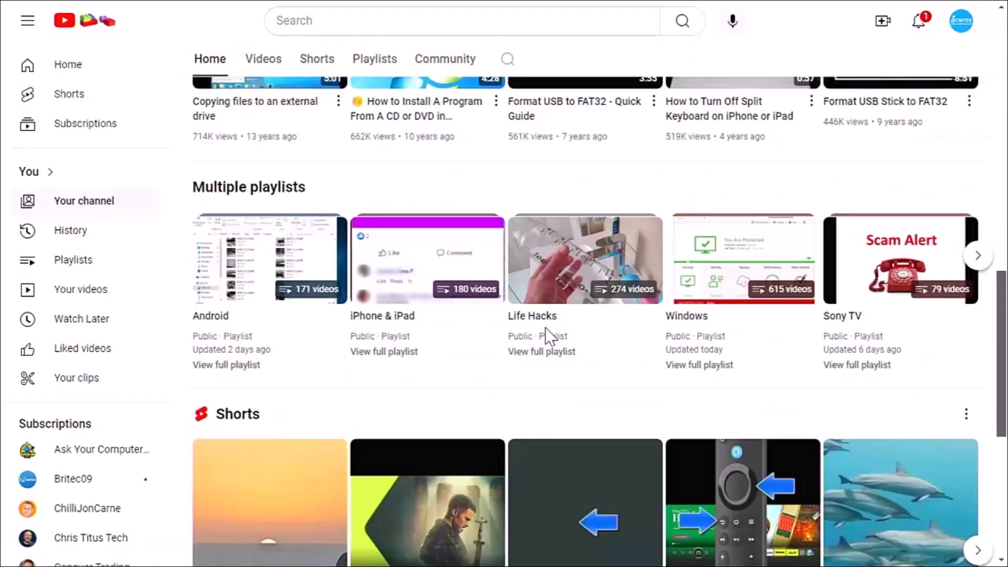
scroll(down, 3)
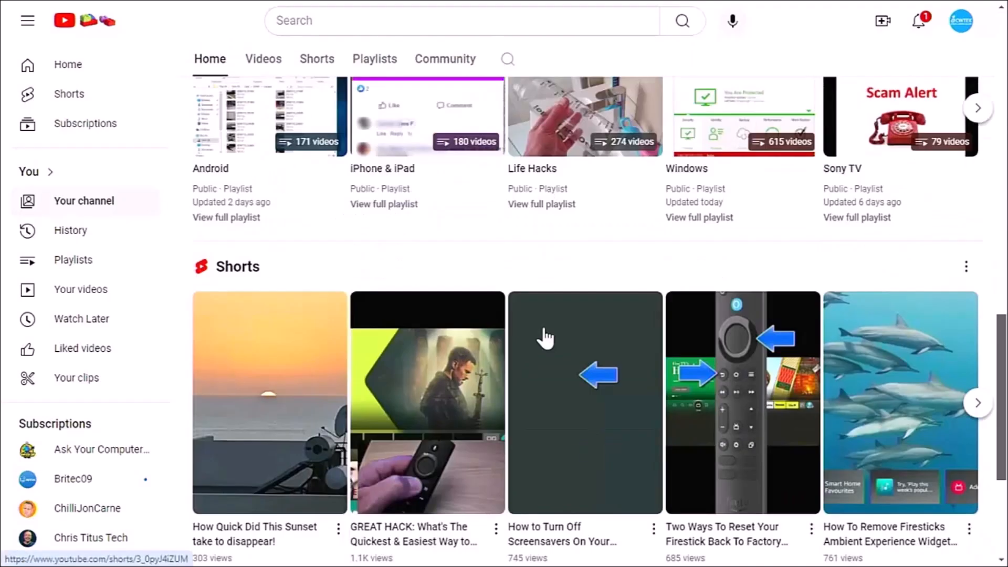
scroll(down, 3)
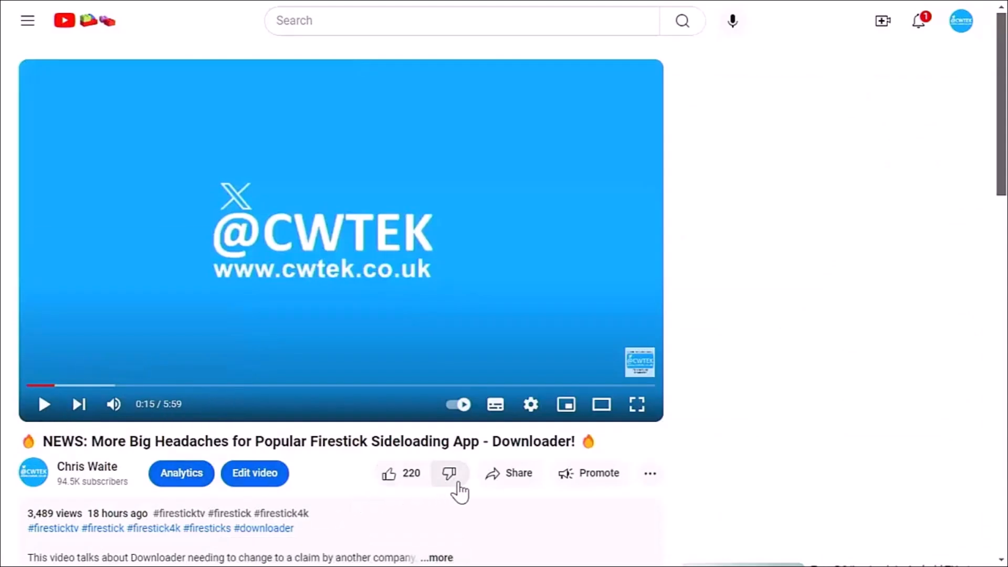
click(509, 473)
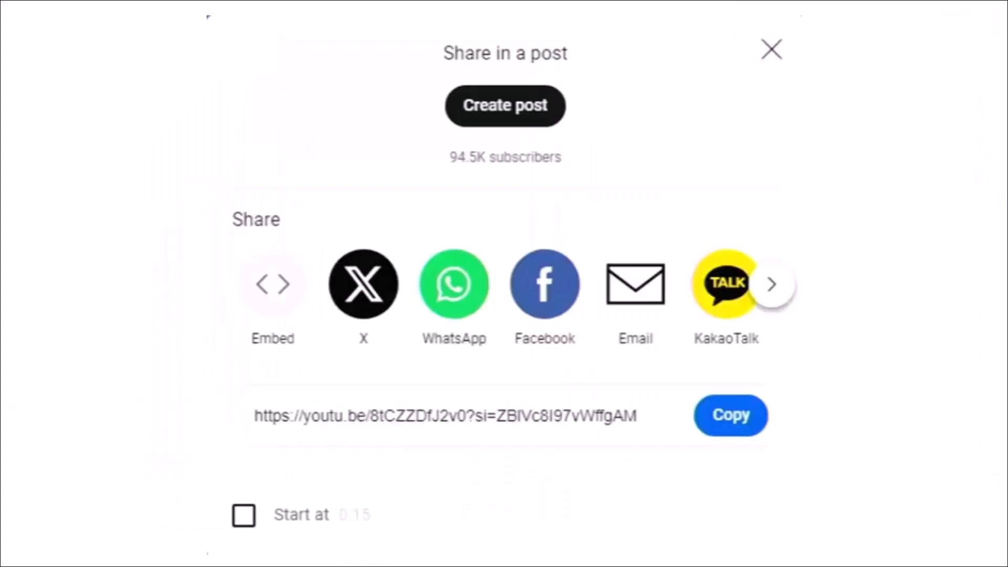